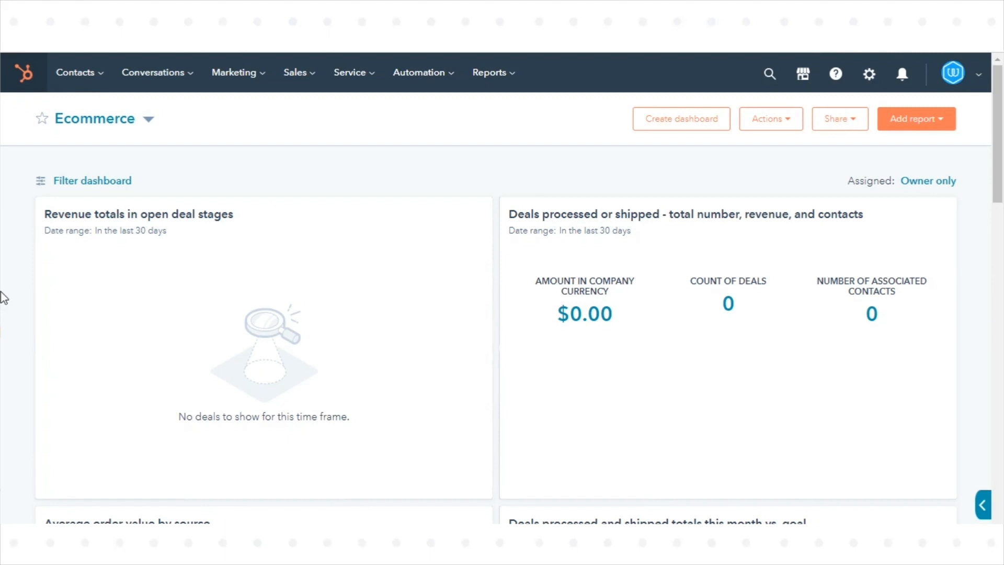
mouse_move(858, 94)
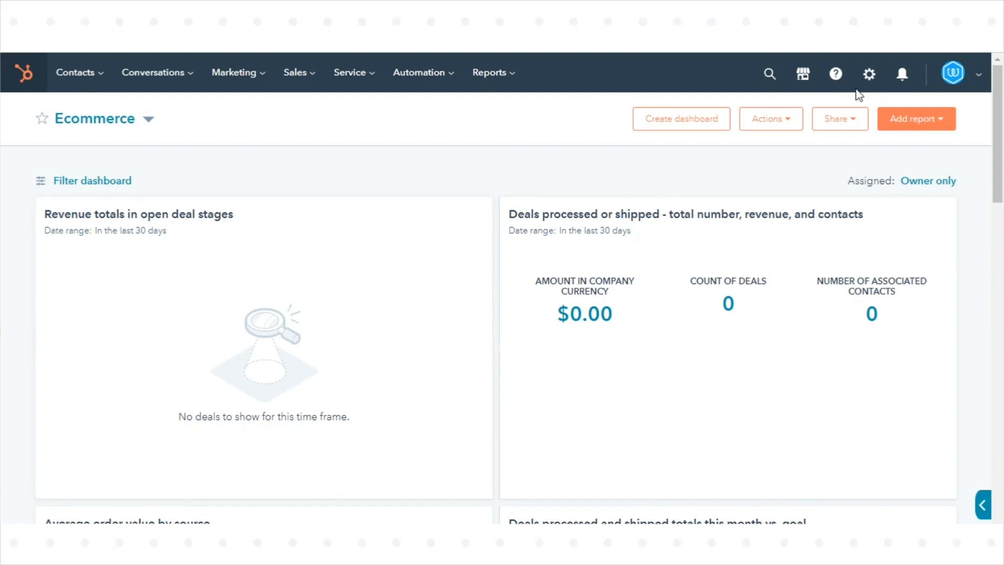
mouse_move(869, 73)
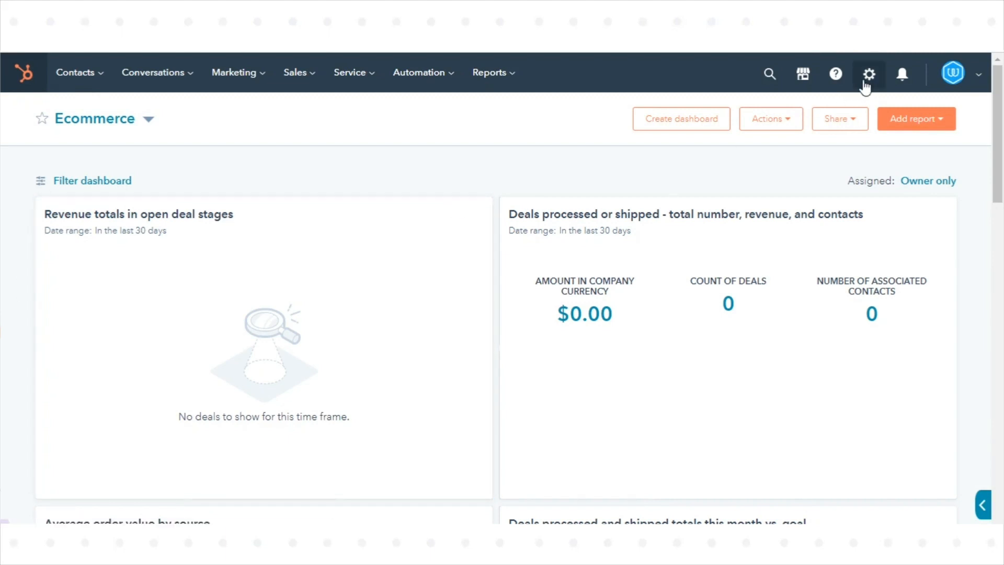
Step: Open HubSpot Settings at the General preferences page from the top-bar gear icon
click(868, 73)
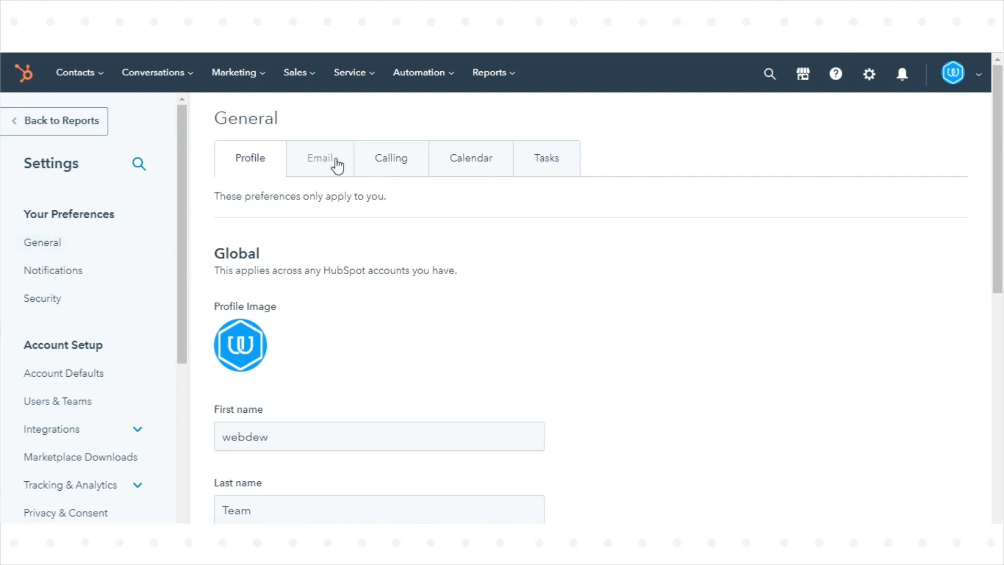
Step: Go to the Email preferences and begin connecting a personal email inbox
click(320, 157)
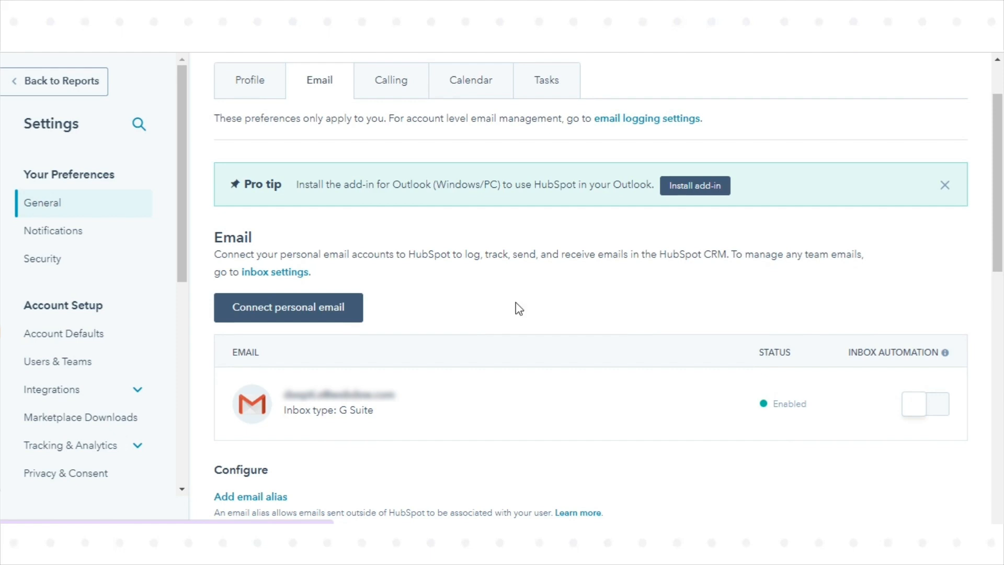
click(287, 308)
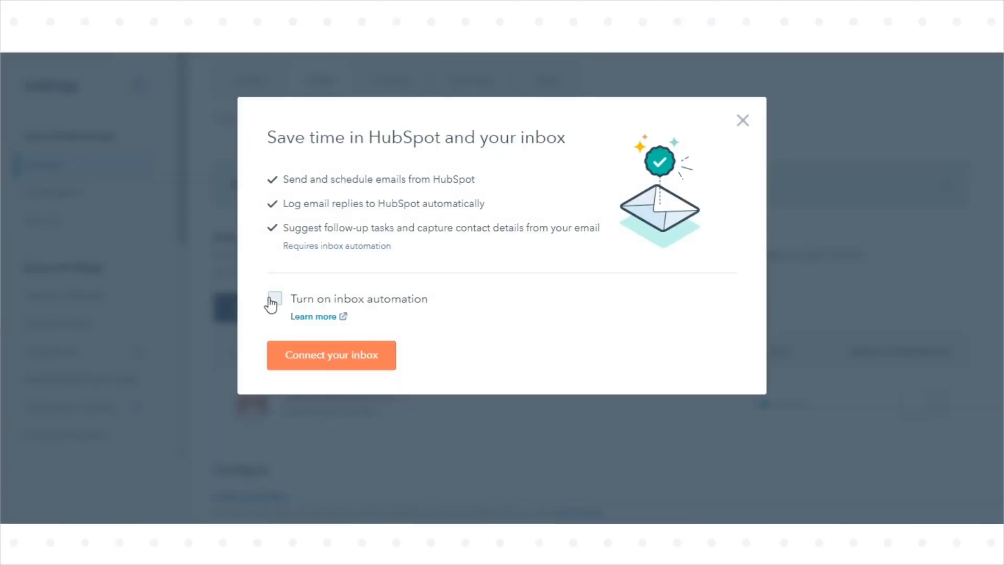
Step: Enable 'Turn on inbox automation' and continue with 'Connect your inbox'
click(274, 299)
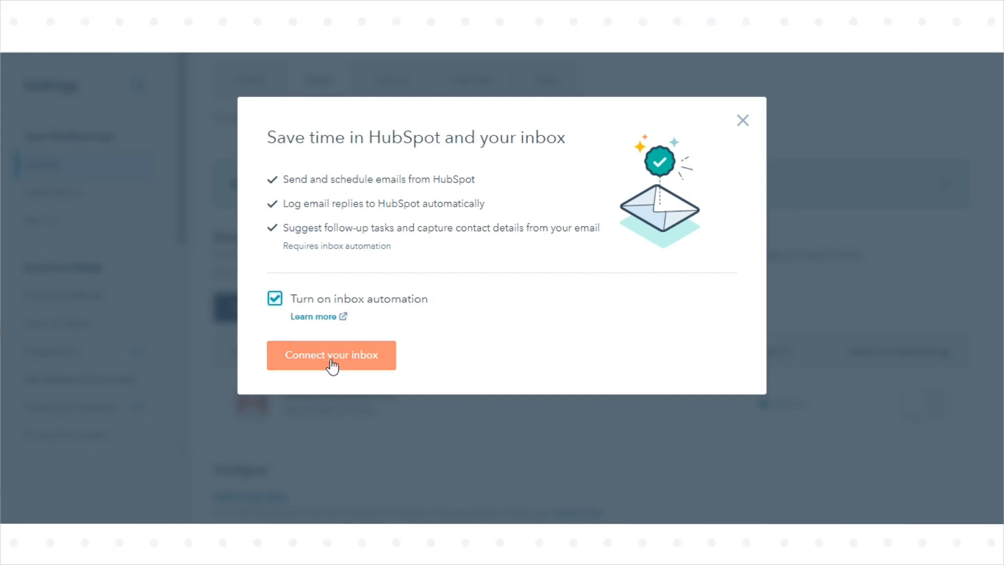
click(331, 355)
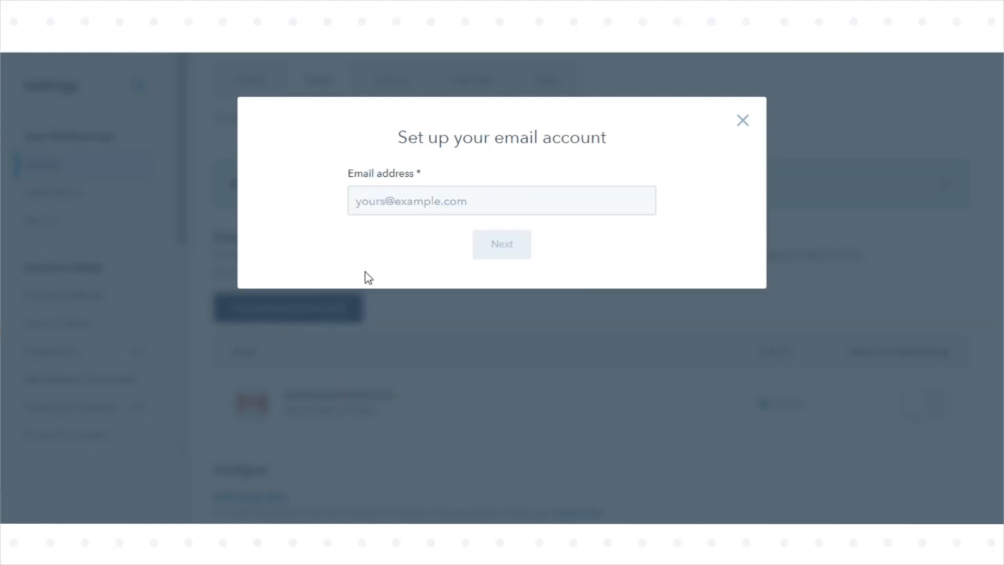
Step: Submit the autofilled email address and review the Google-hosted account notice
click(501, 200)
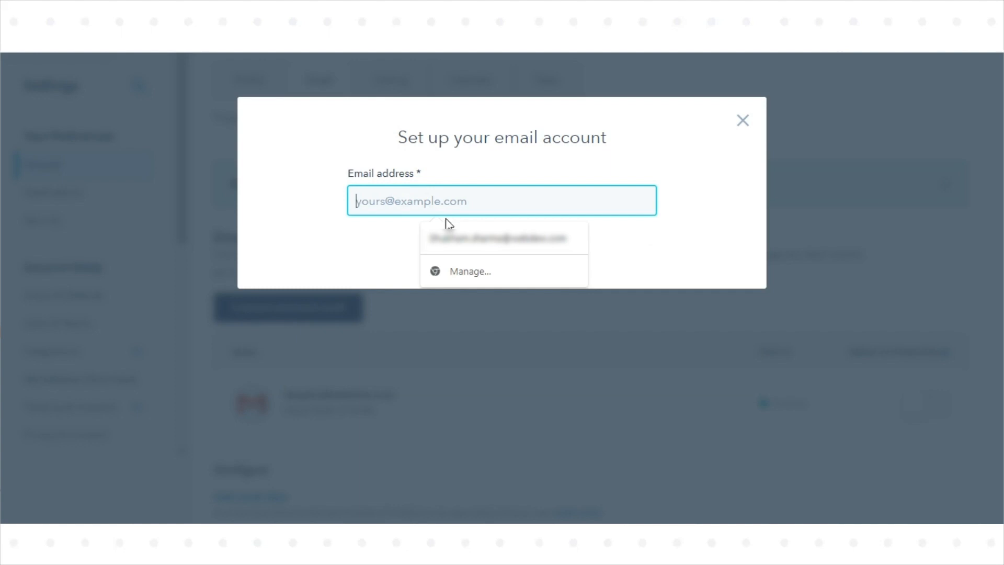
click(496, 237)
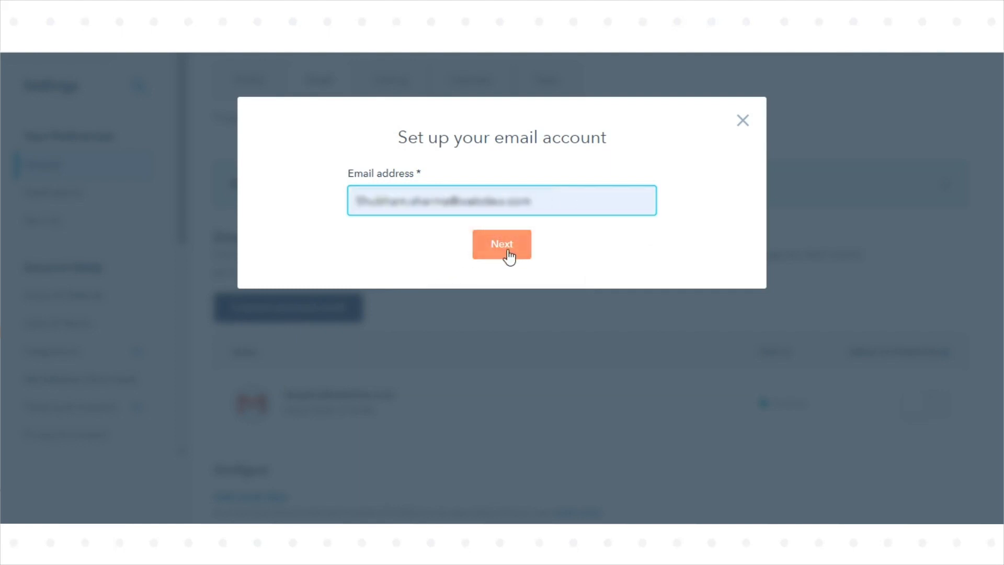
click(501, 244)
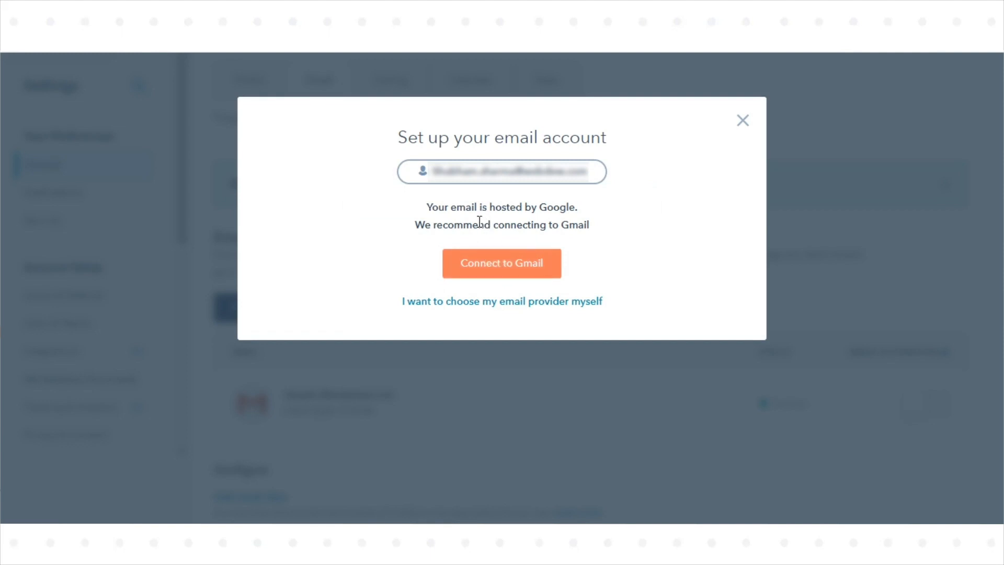
triple_click(502, 225)
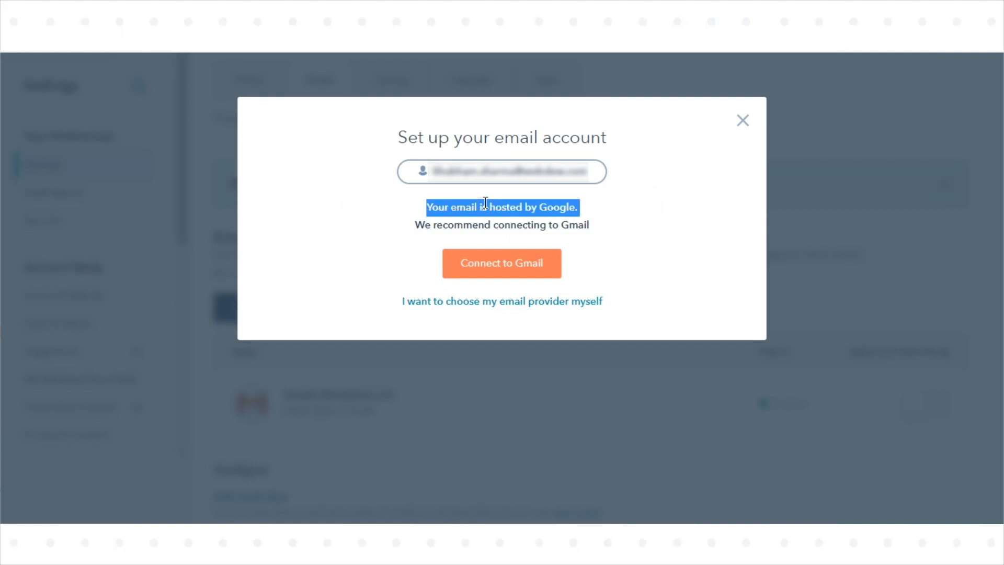
Step: Choose 'Connect to Gmail', read through the integration terms, and continue to Google sign-in
click(502, 263)
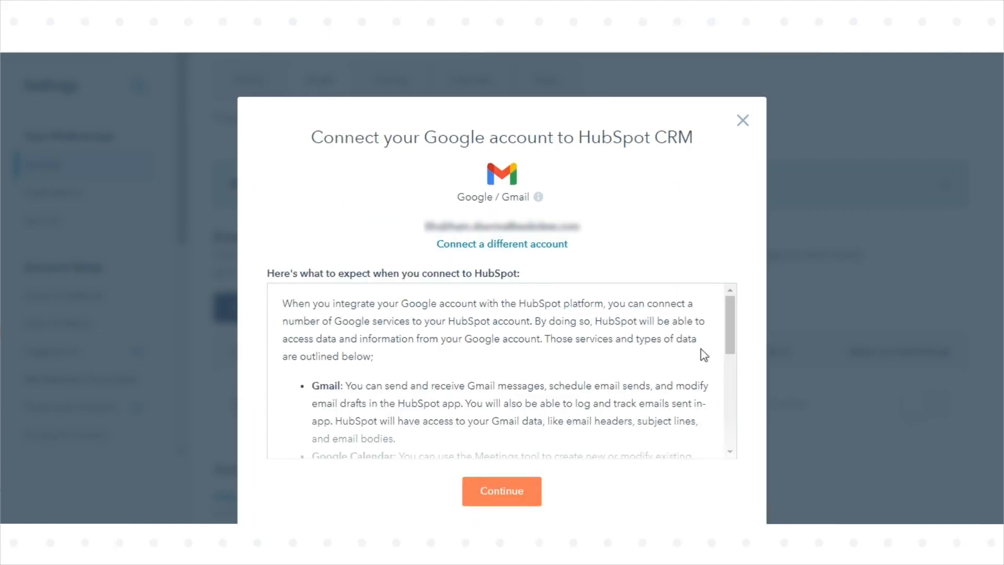
mouse_move(738, 324)
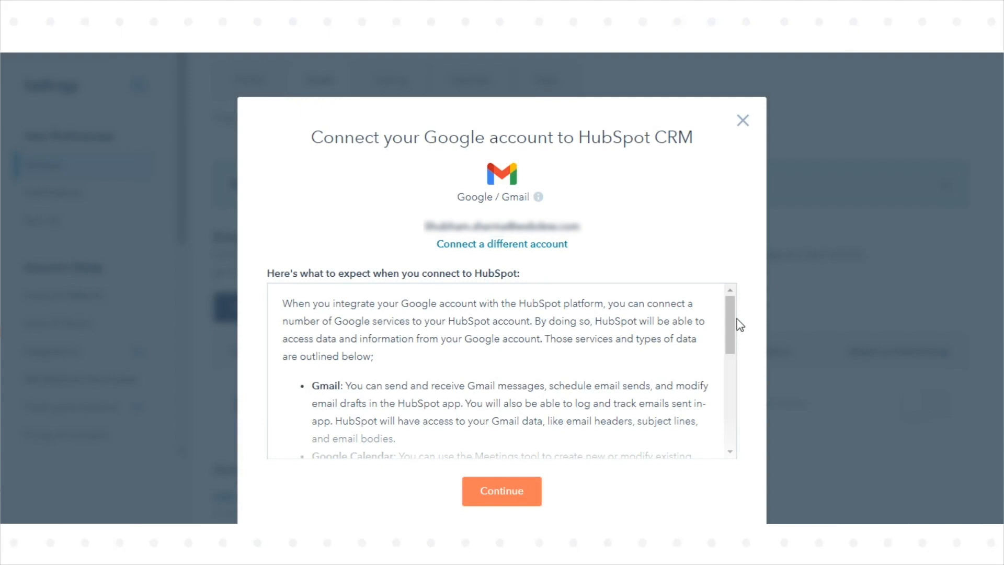
scroll(down, 3)
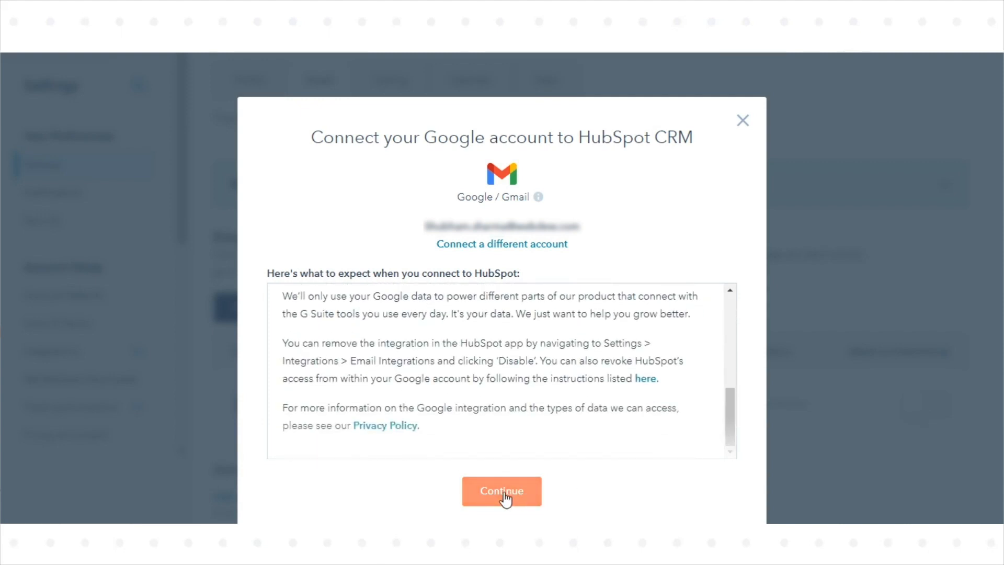
click(501, 491)
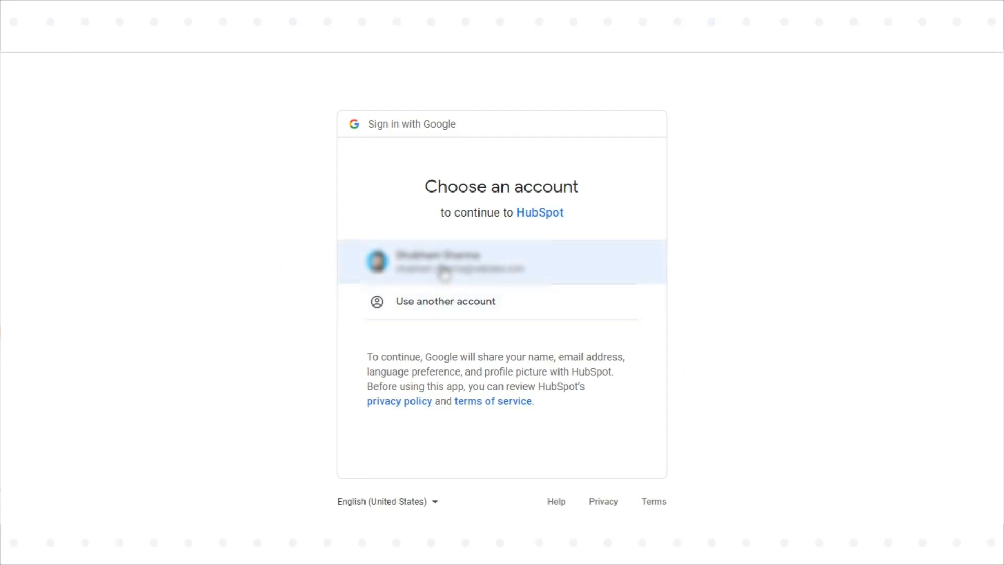
Step: Pick the Google account and allow HubSpot the requested Gmail permissions
click(501, 261)
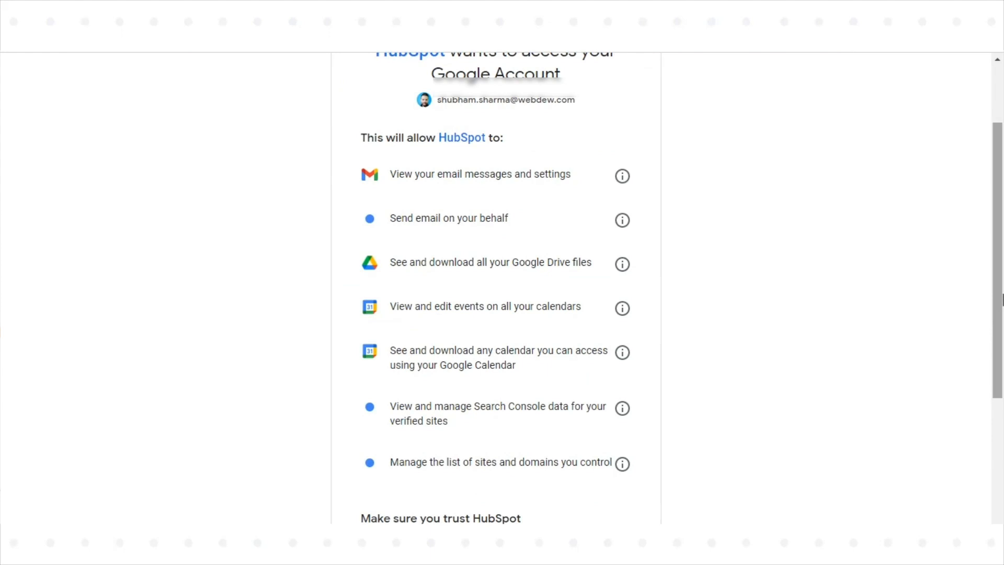
scroll(down, 3)
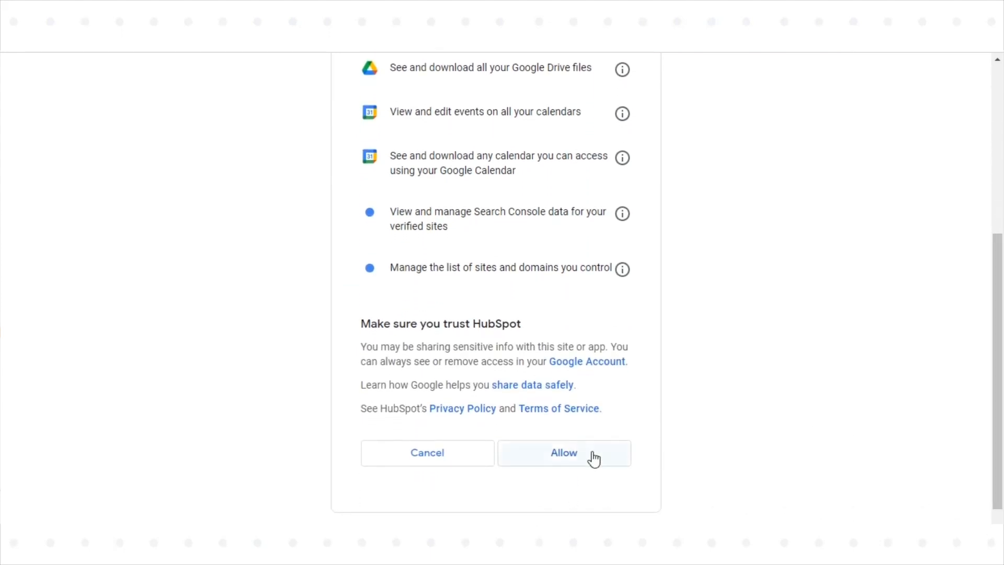
click(563, 453)
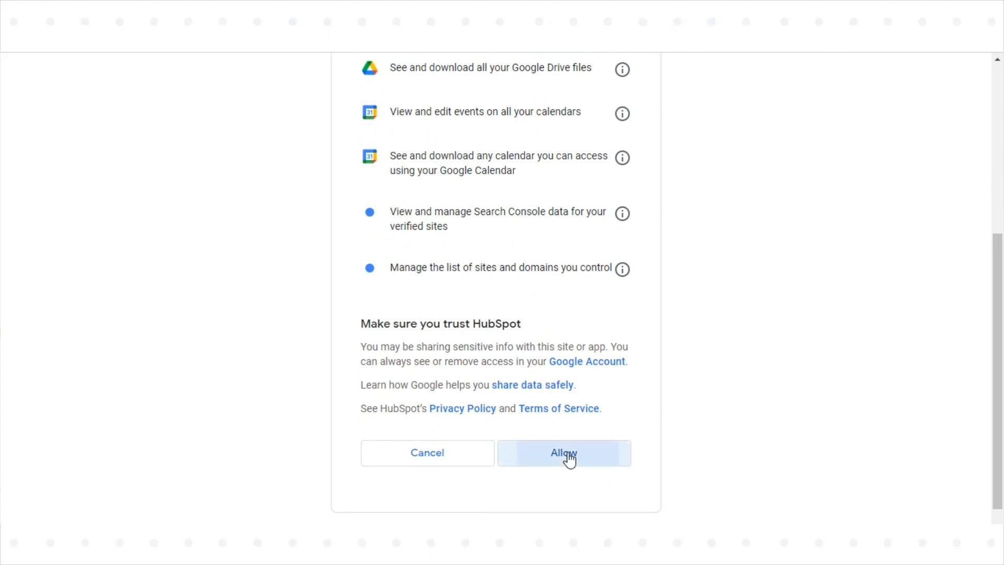
click(562, 453)
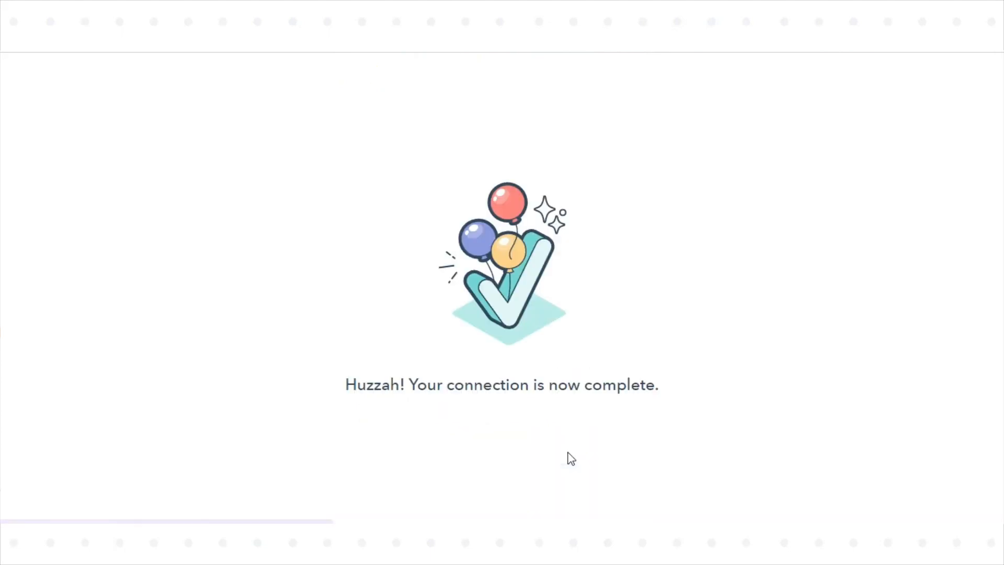